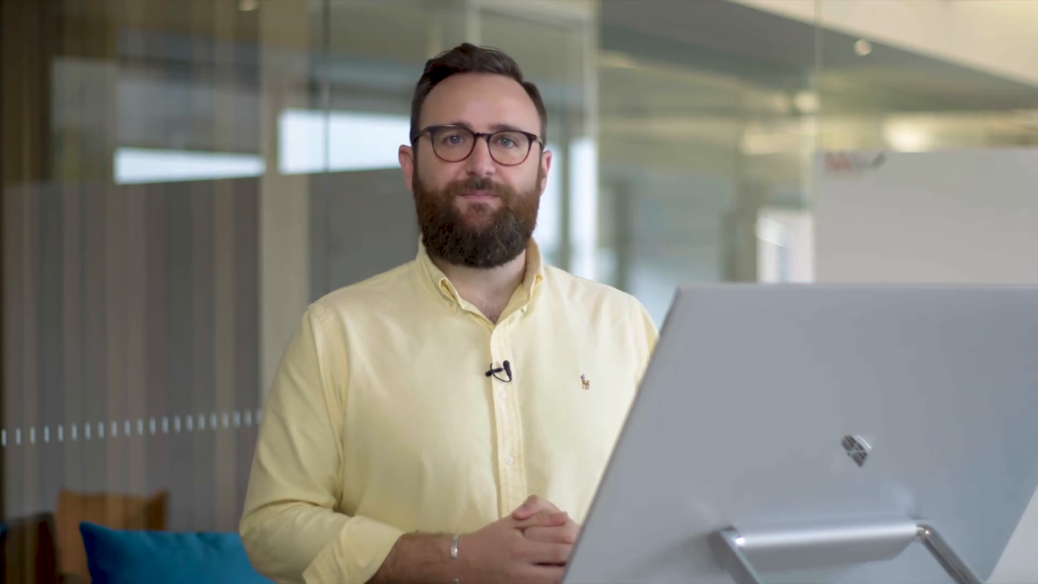
Reveal the Save As options including 'Drawing to AutoCAD Web & Mobile' from the Application menu.
{"action": "left_click", "coordinate": [200, 371]}
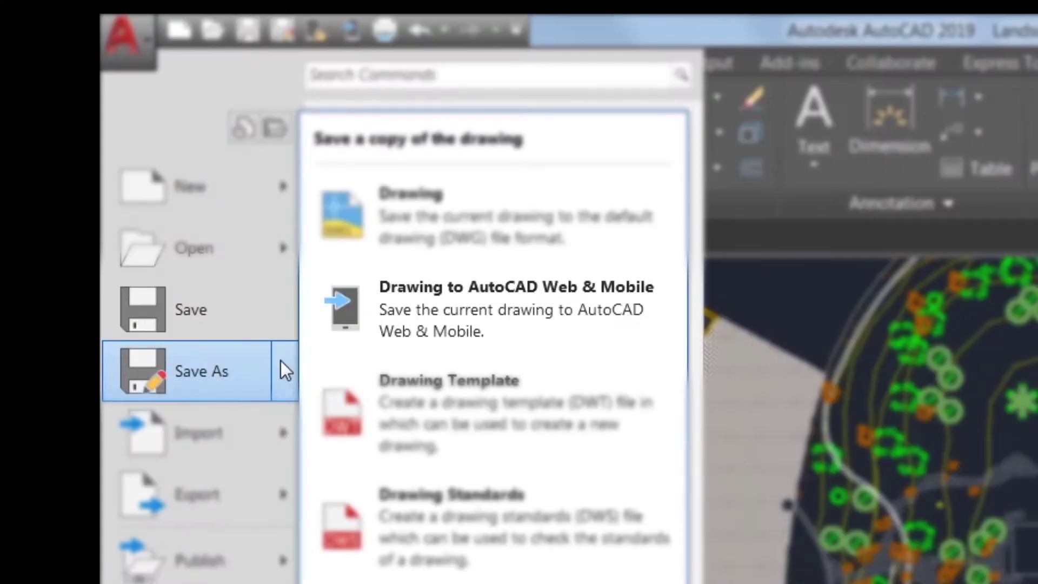